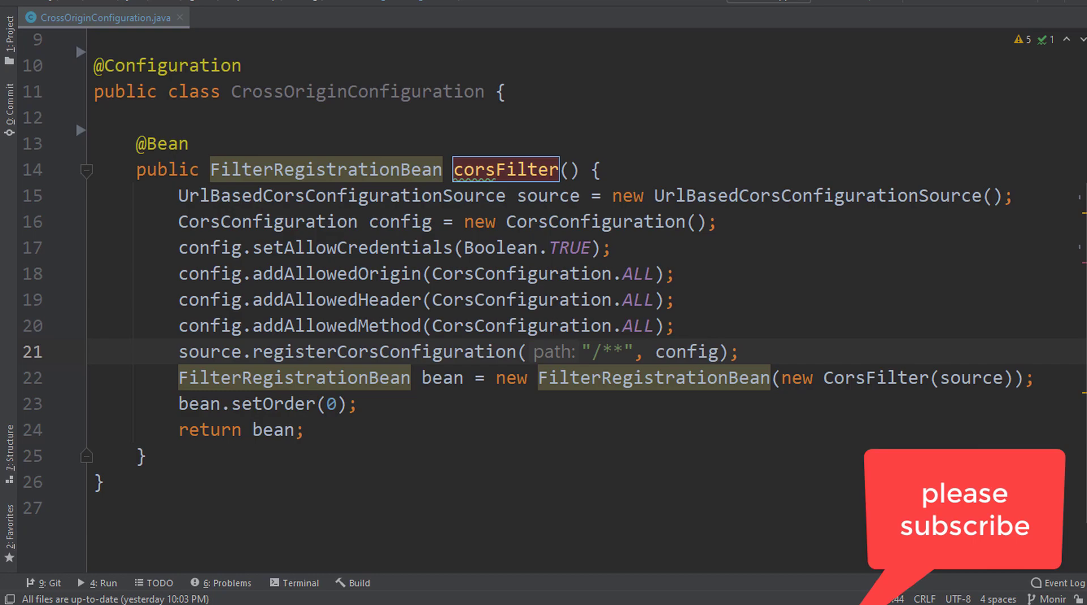
{"action": "key", "text": "alt+tab"}
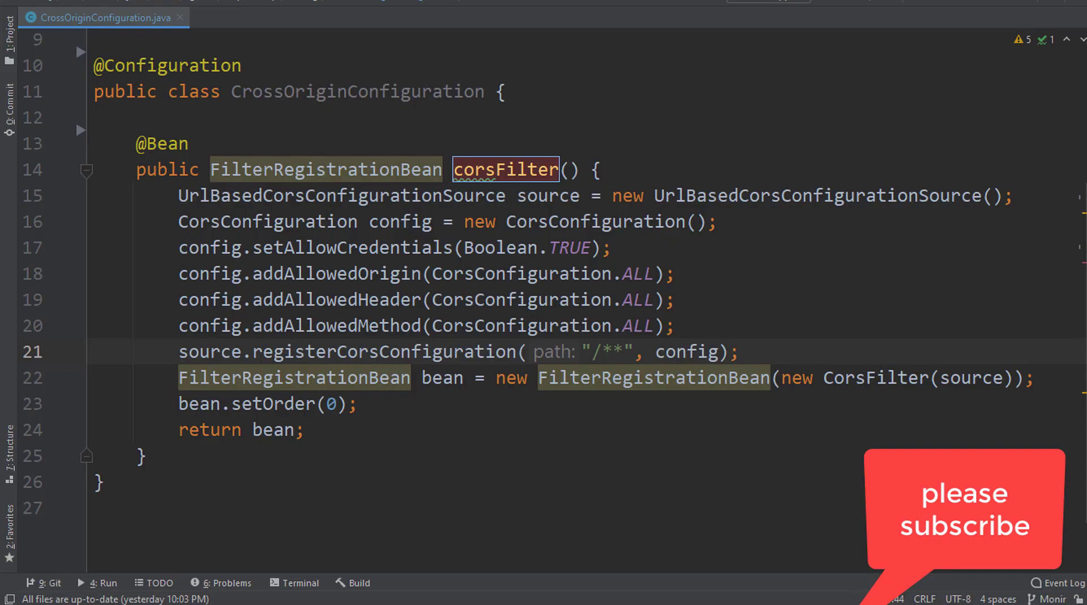
{"action": "left_click", "coordinate": [602, 351]}
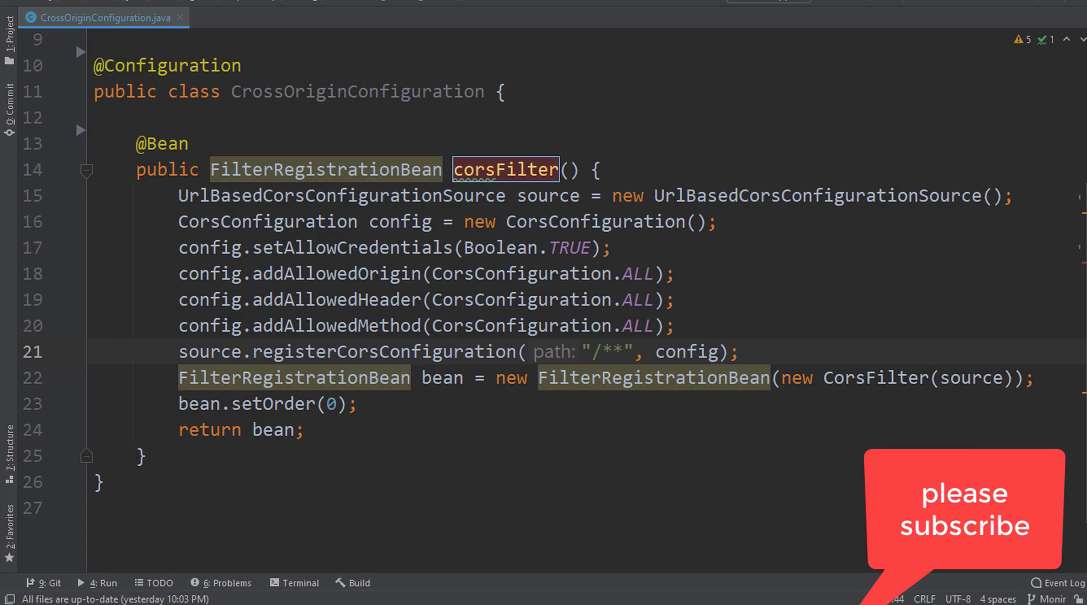
{"action": "left_click", "coordinate": [603, 352]}
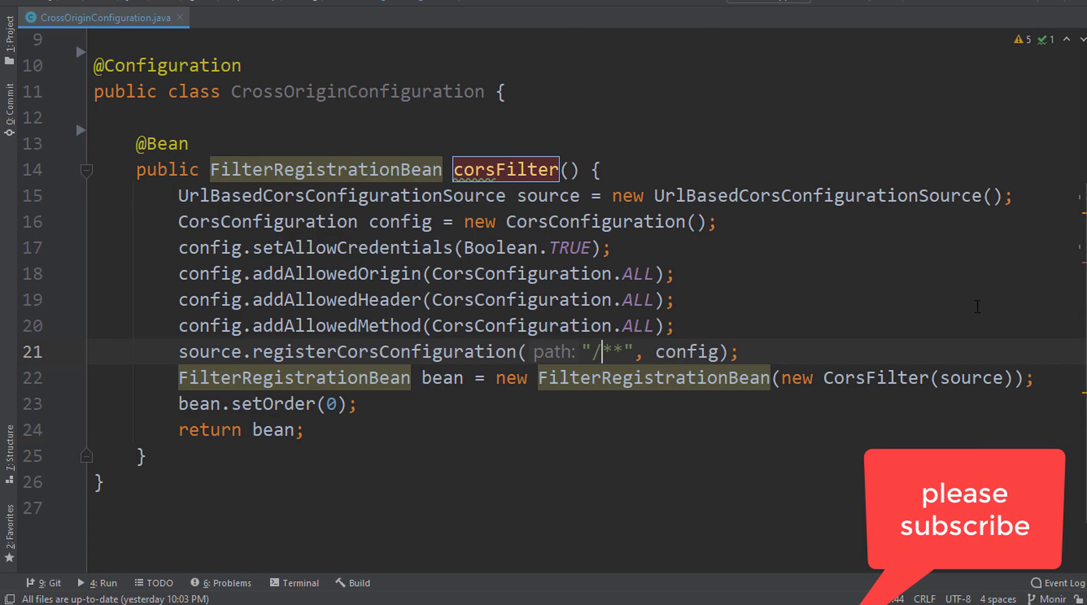
{"action": "mouse_move", "coordinate": [659, 176]}
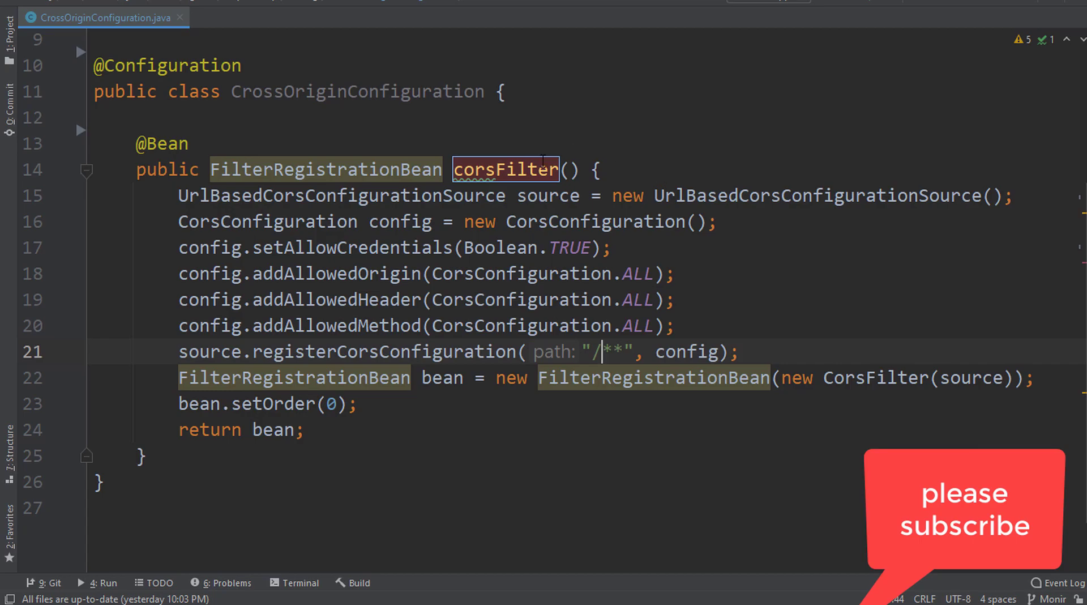
{"action": "left_click", "coordinate": [409, 248]}
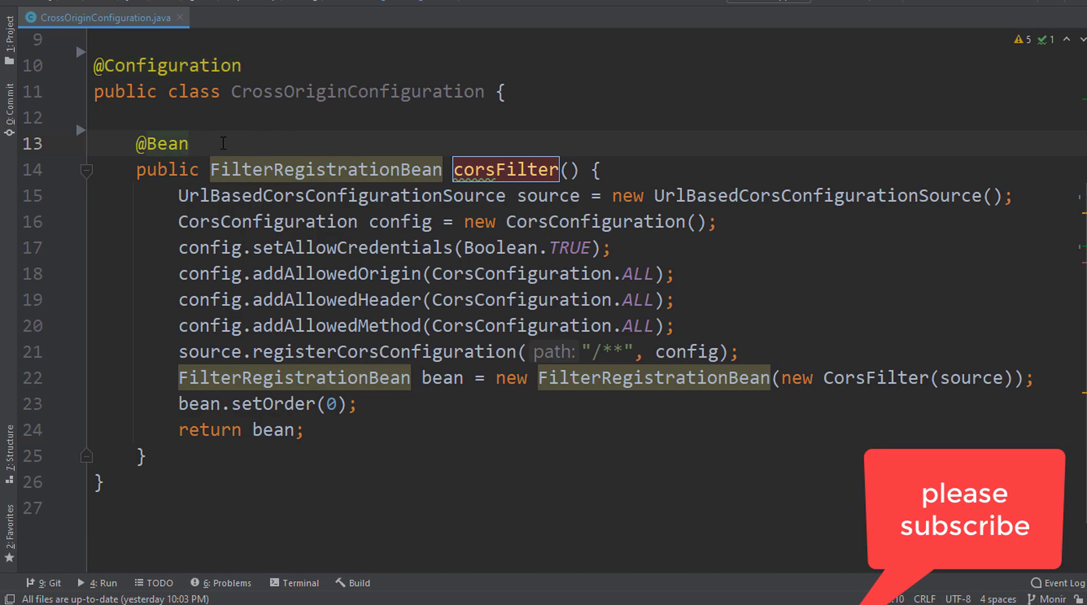
{"action": "left_click", "coordinate": [190, 144]}
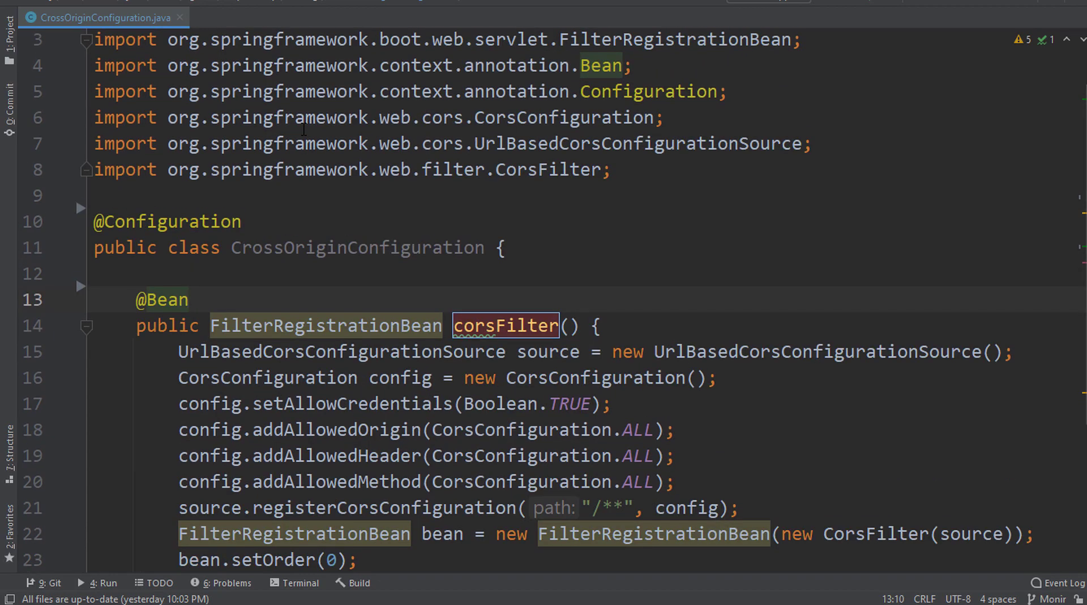
{"action": "scroll", "scroll_direction": "down", "scroll_amount": 3}
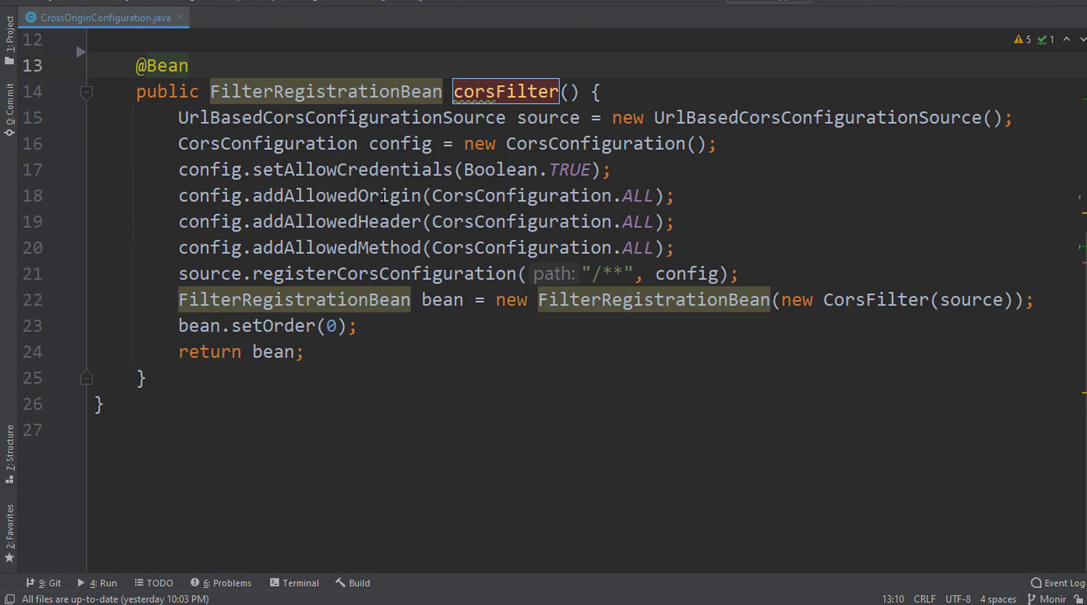